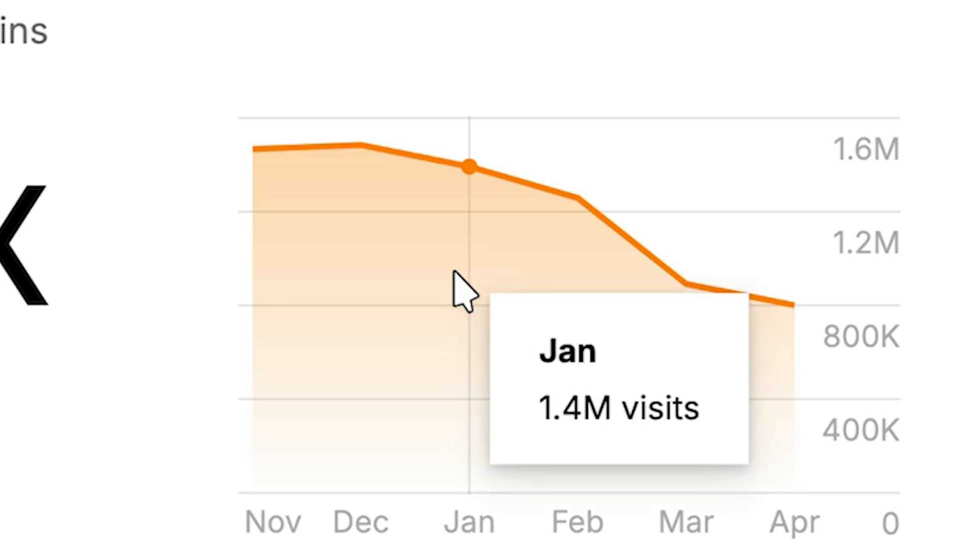
{"action": "mouse_move", "coordinate": [396, 243]}
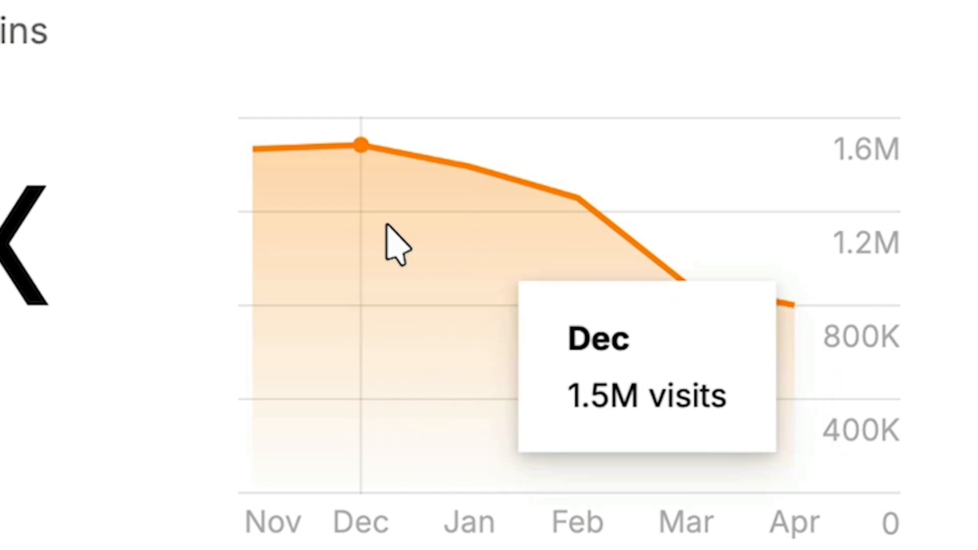
{"action": "mouse_move", "coordinate": [517, 278]}
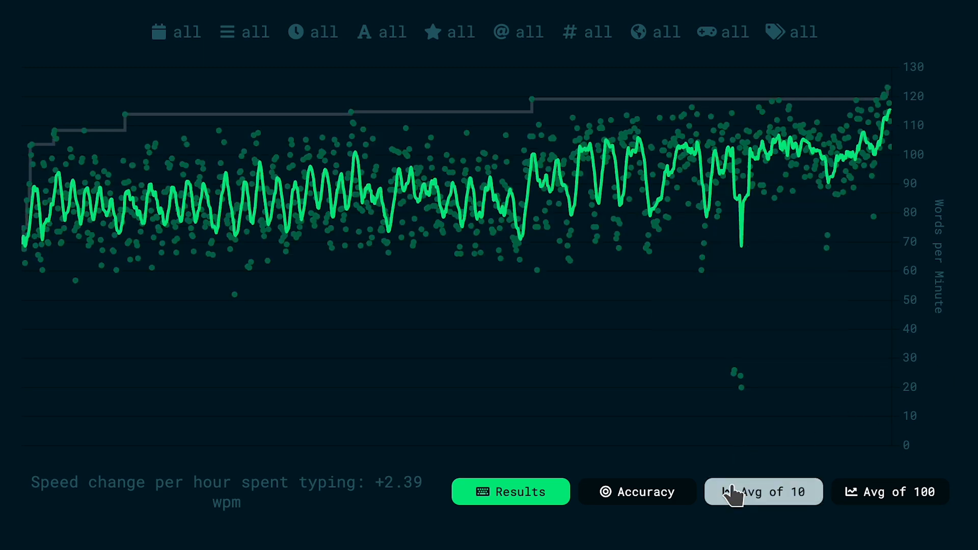
Step: Overlay the Avg of 10 and Avg of 100 trend lines, then play a typist's 10,000-word YouTube video
{"action": "left_click", "coordinate": [890, 491]}
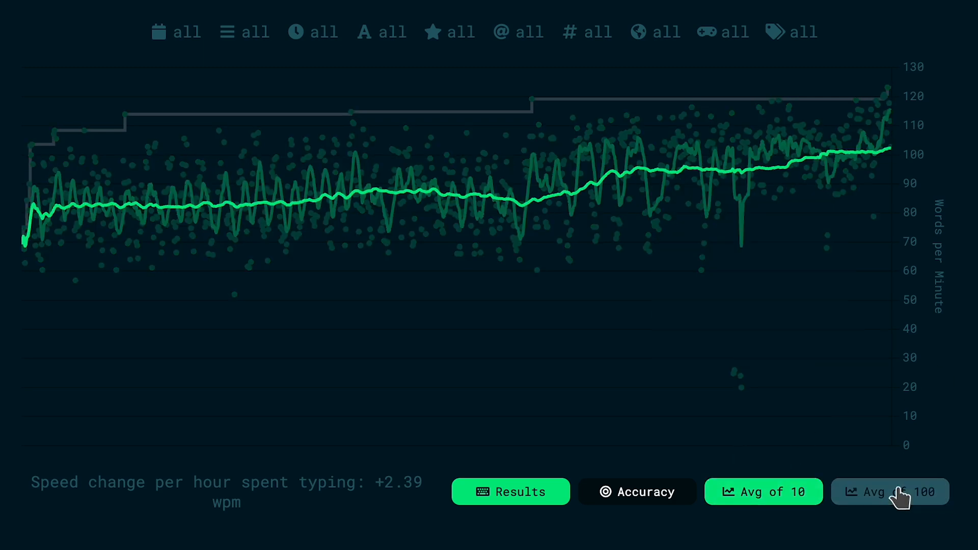
{"action": "left_click", "coordinate": [890, 492]}
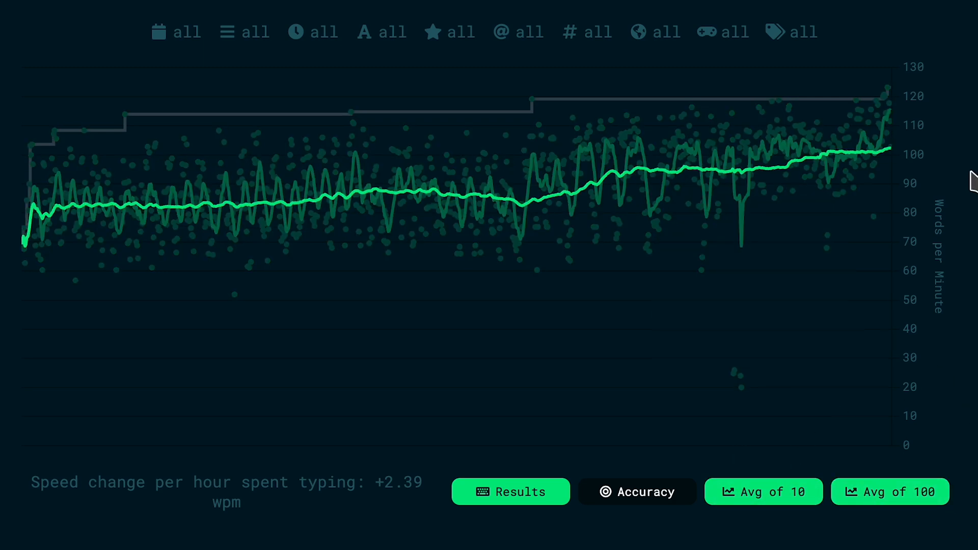
{"action": "left_click", "coordinate": [306, 34]}
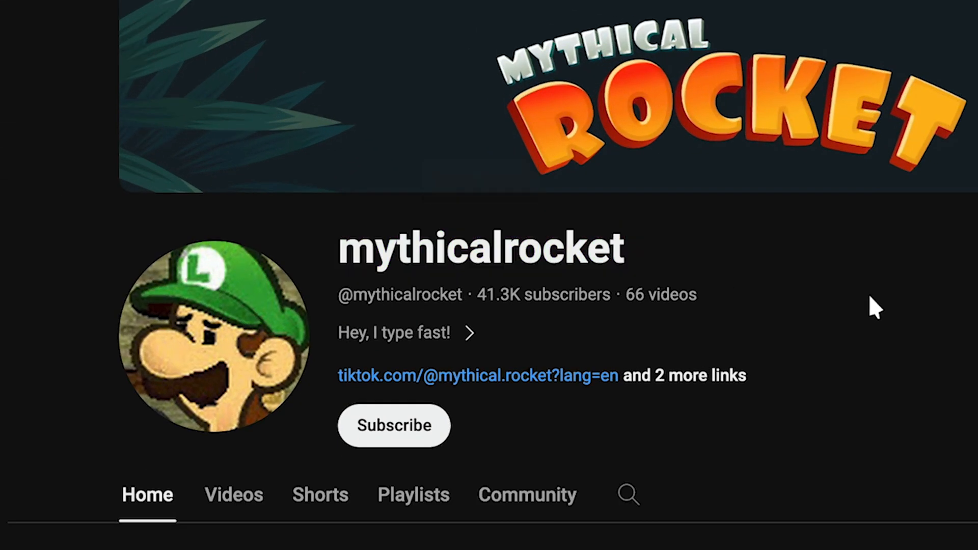
{"action": "scroll", "scroll_direction": "down", "scroll_amount": 3}
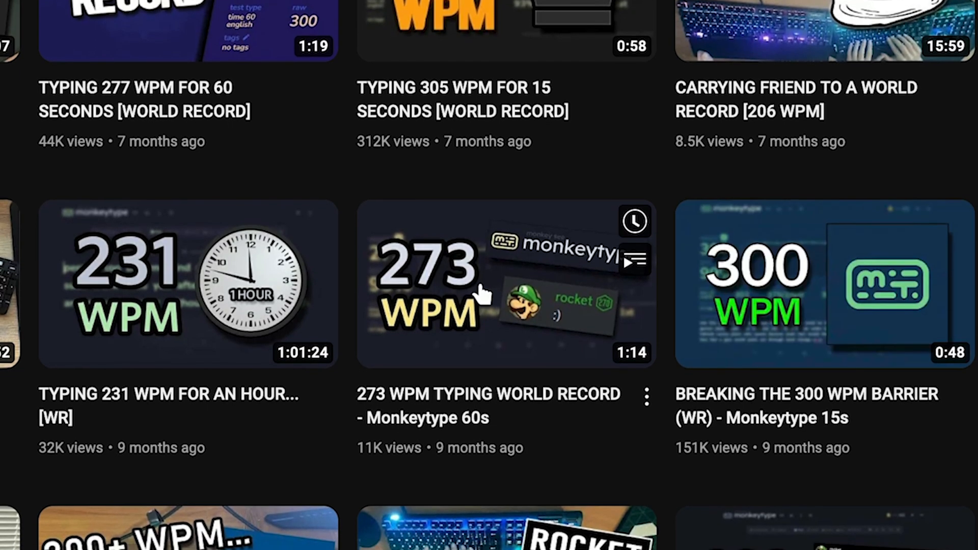
{"action": "scroll", "scroll_direction": "down", "scroll_amount": 3}
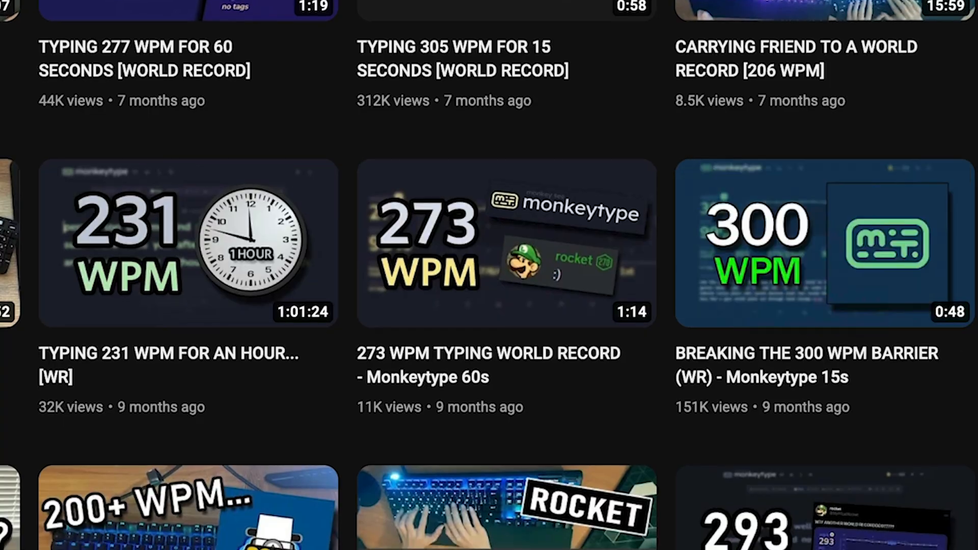
{"action": "left_click", "coordinate": [506, 244]}
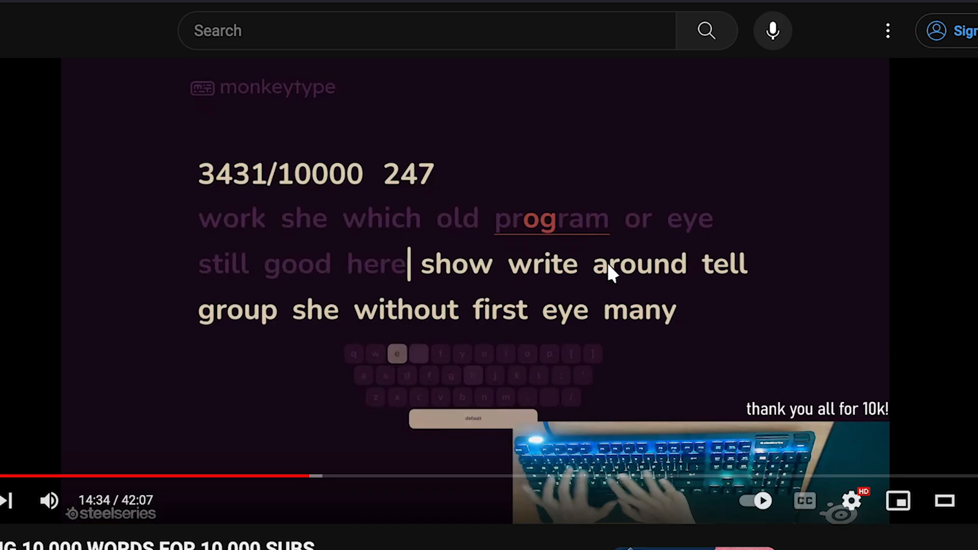
{"action": "mouse_move", "coordinate": [467, 282]}
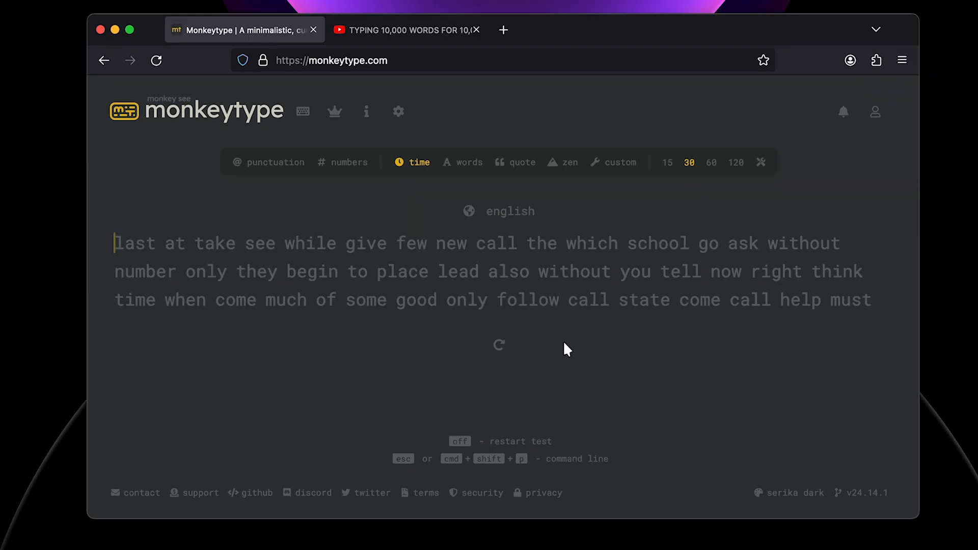
Step: Switch to the '250 WPM Monkey Type with Handcam' tab and play the video
{"action": "left_click", "coordinate": [406, 29]}
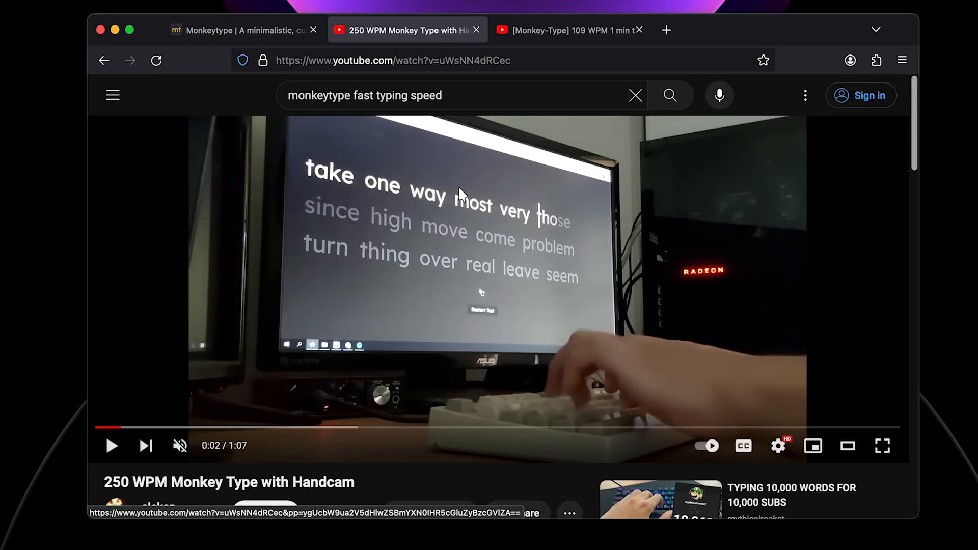
{"action": "left_click", "coordinate": [111, 445]}
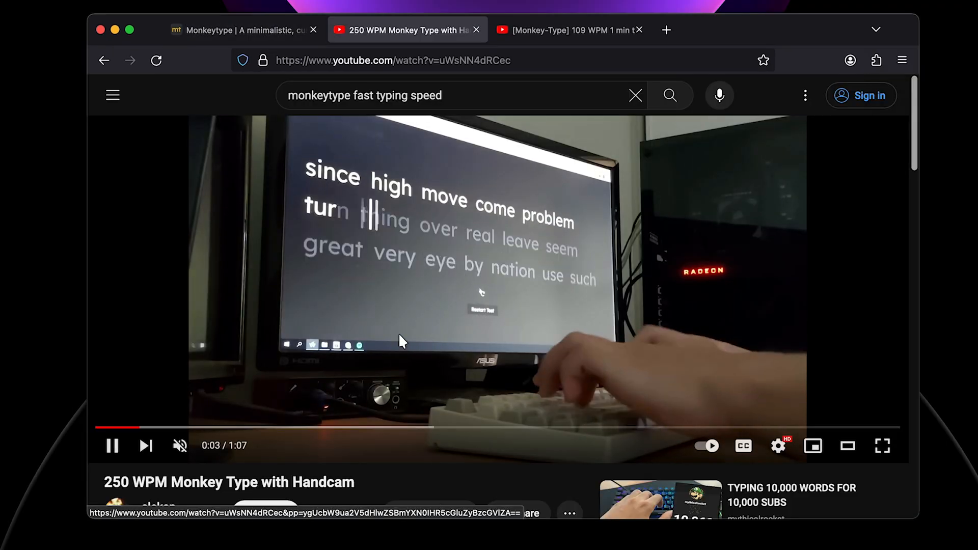